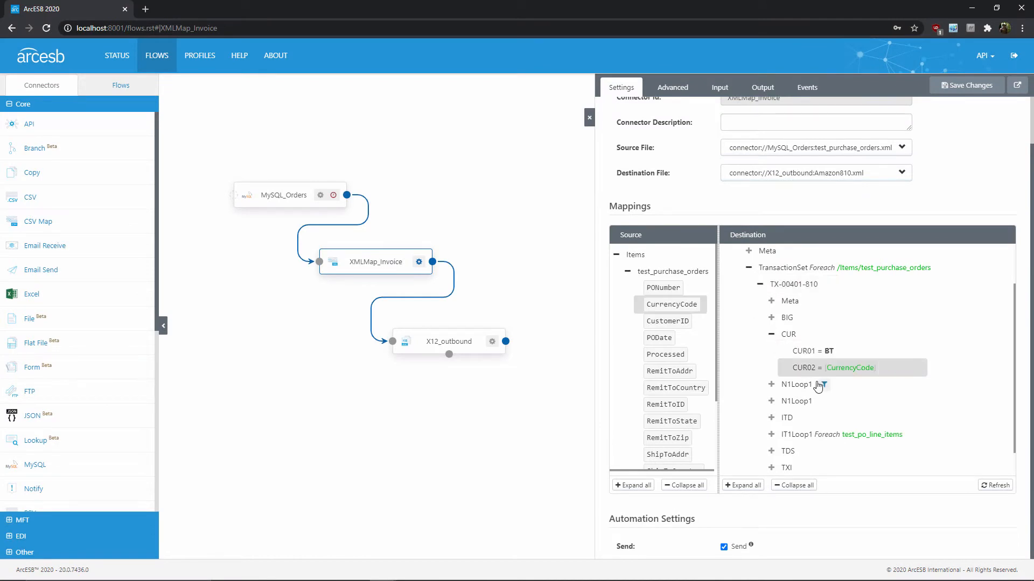
mouse_move(894, 373)
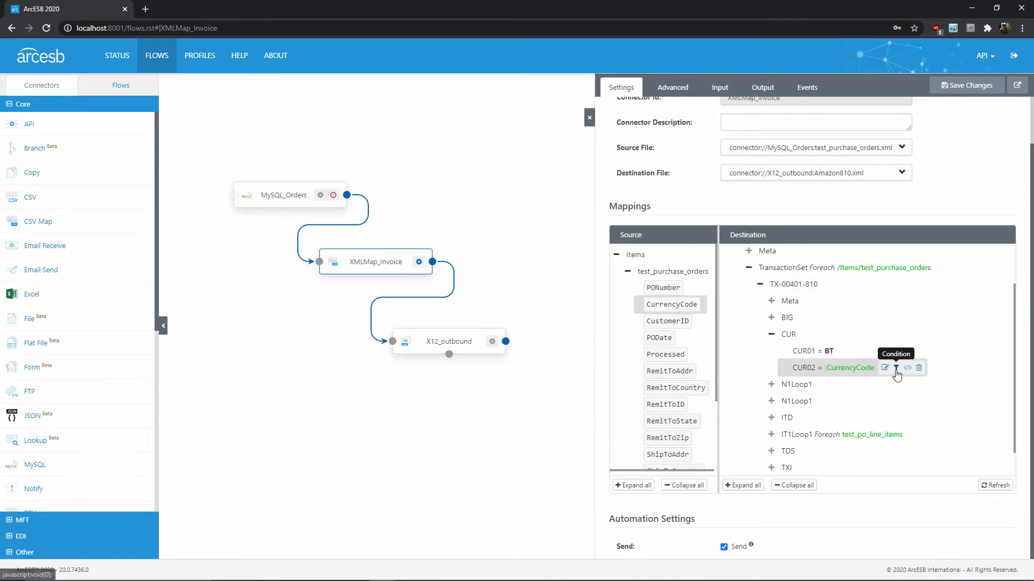
Bring up the Condition Editor for the CUR02 = CurrencyCode mapping row.
click(897, 368)
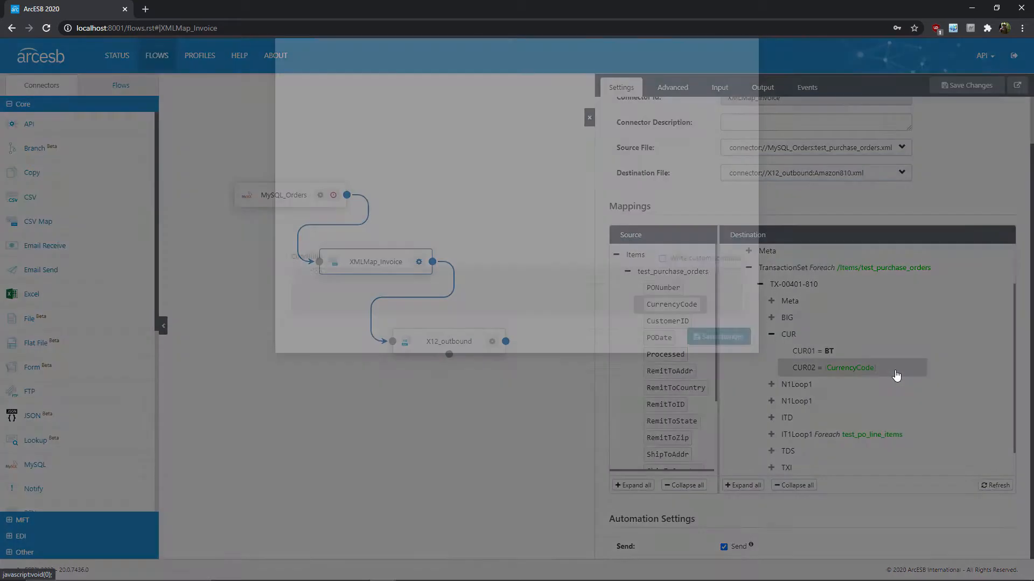
Add a filter rule testing CurrencyCode with the 'not equal' operator, ready for its value.
click(718, 337)
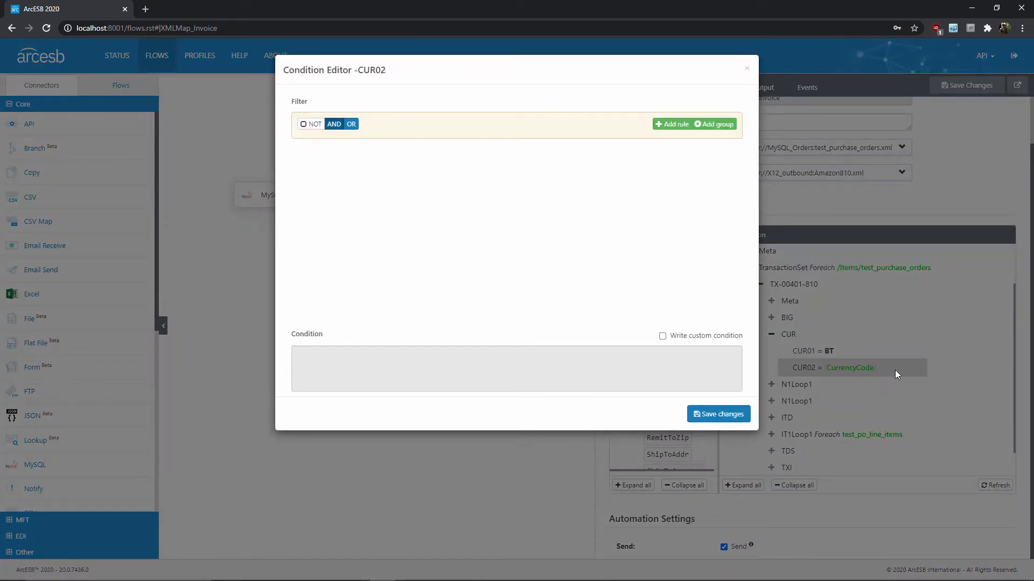
click(671, 124)
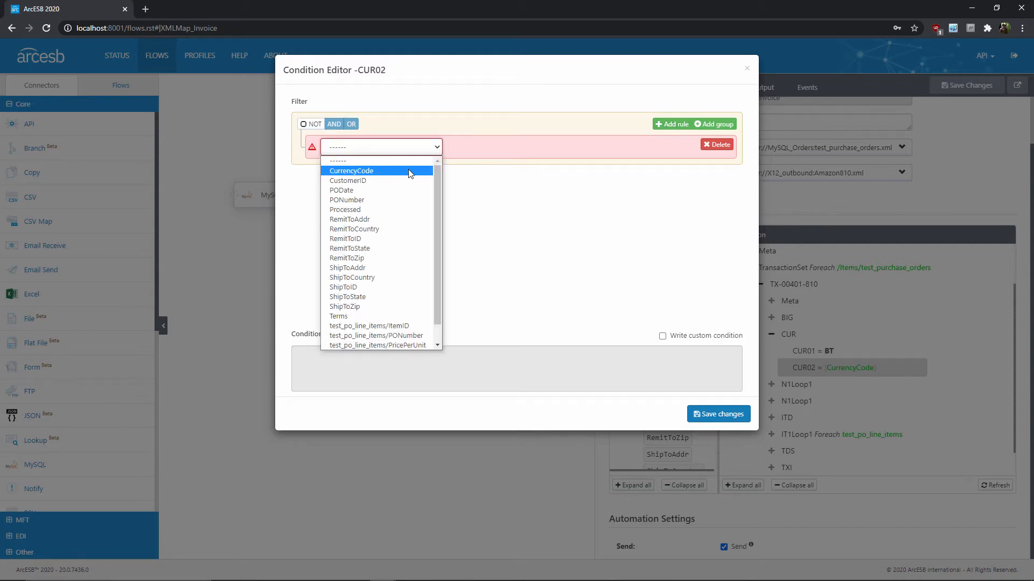
click(351, 171)
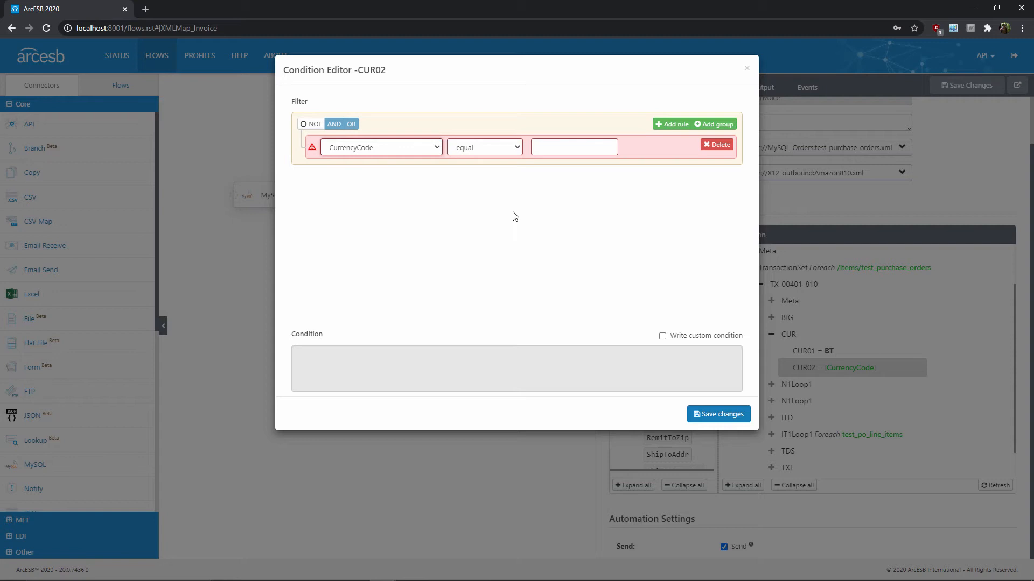
mouse_move(515, 207)
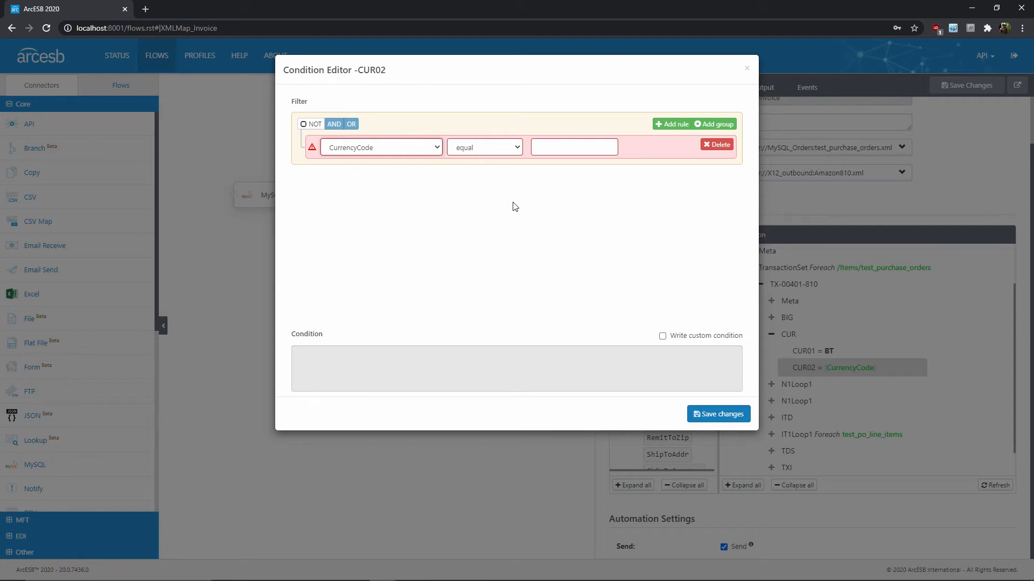
click(484, 148)
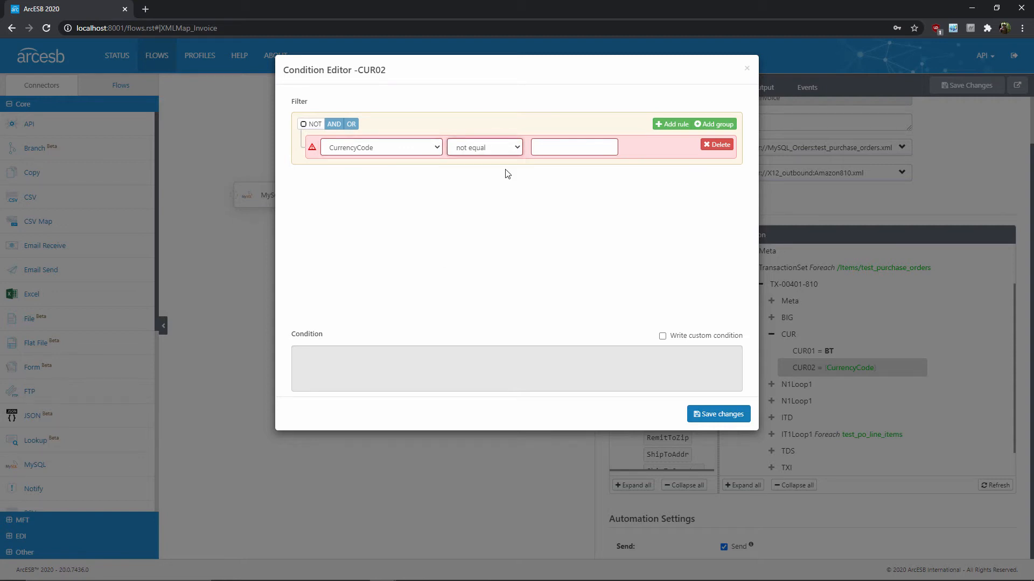
click(573, 147)
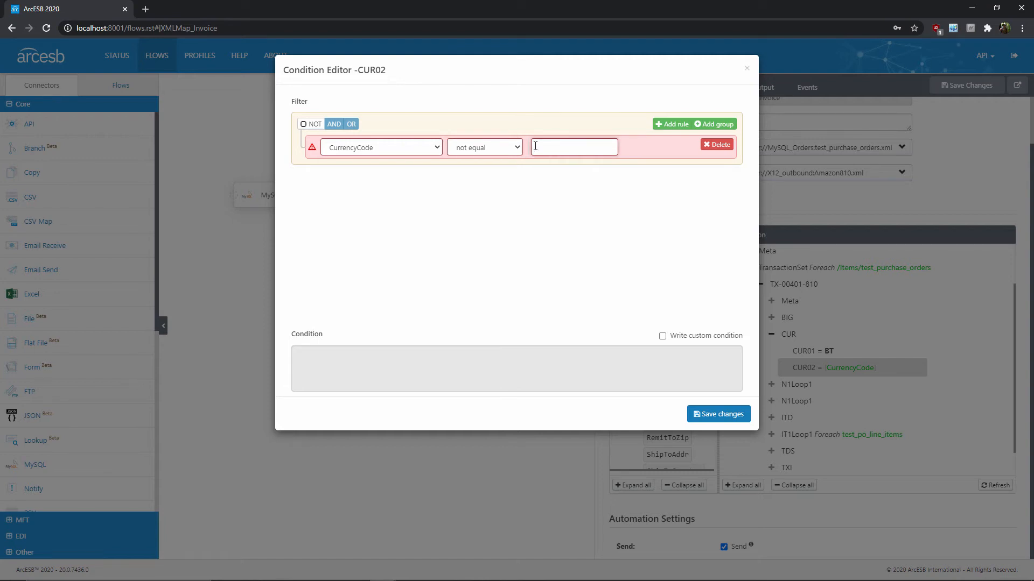
Enter USD as the rule value and save the CurrencyCode != USD condition on CUR02.
text(USD)
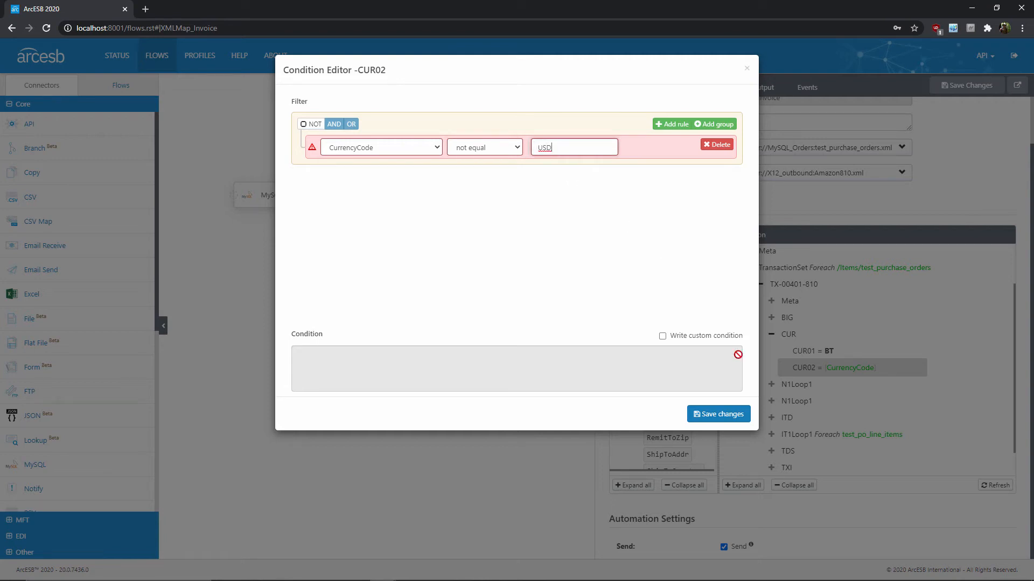
click(717, 413)
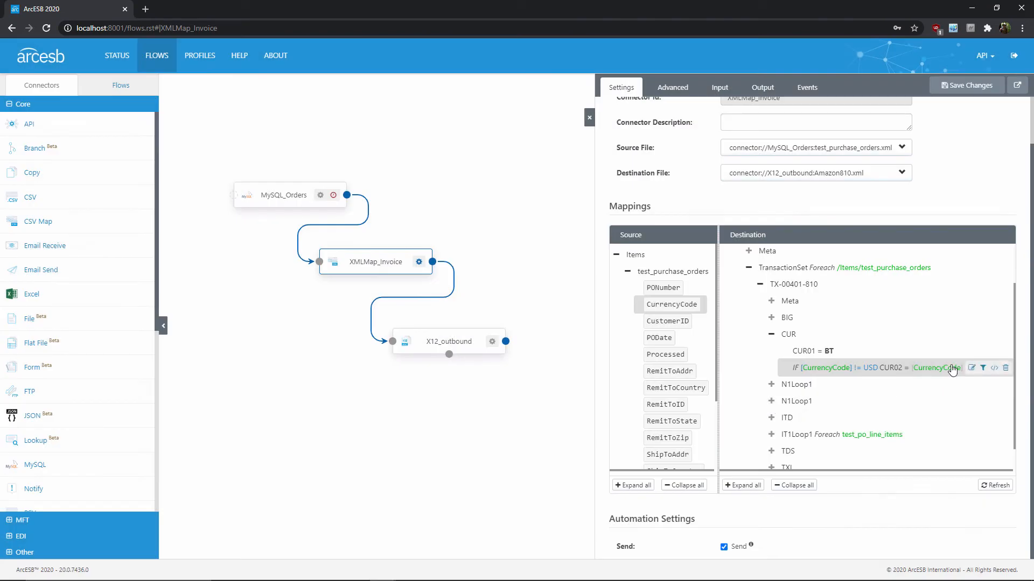
mouse_move(901, 405)
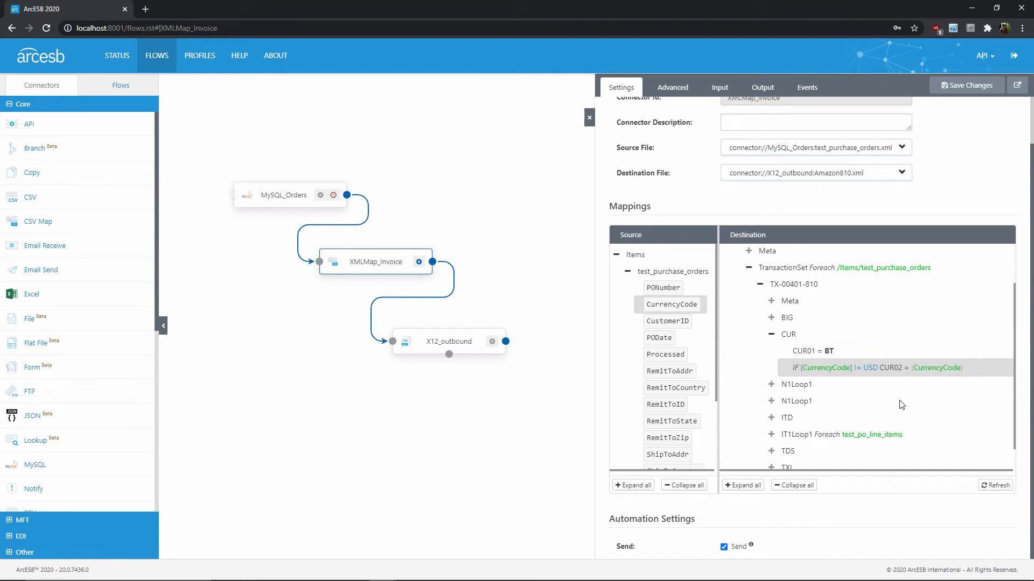
mouse_move(942, 371)
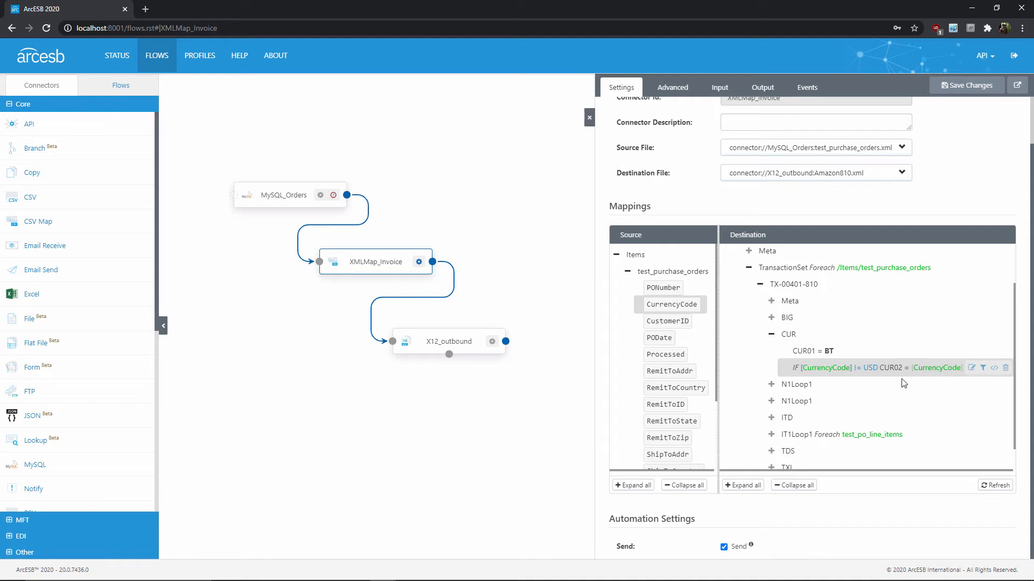
mouse_move(804, 376)
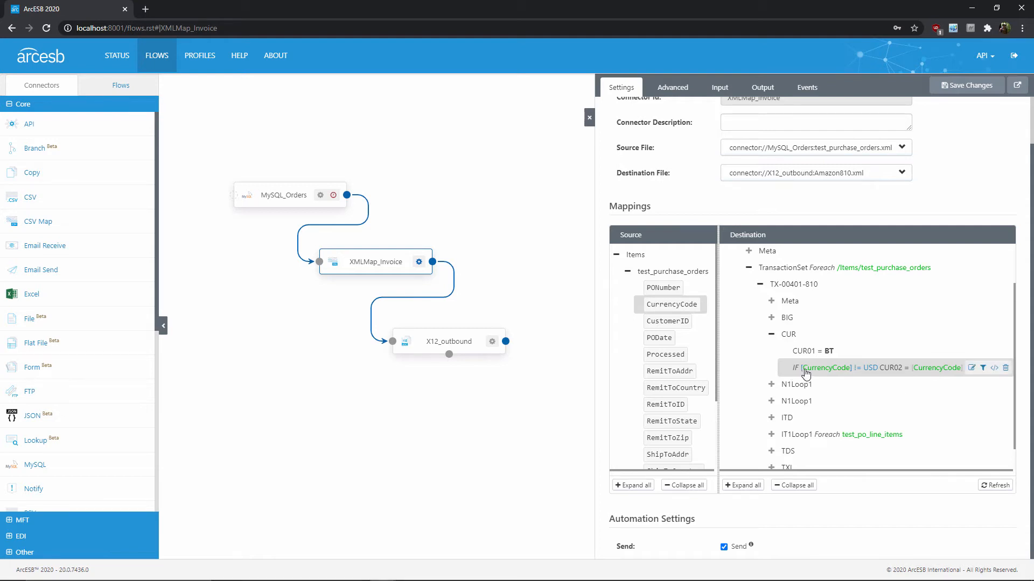
mouse_move(886, 398)
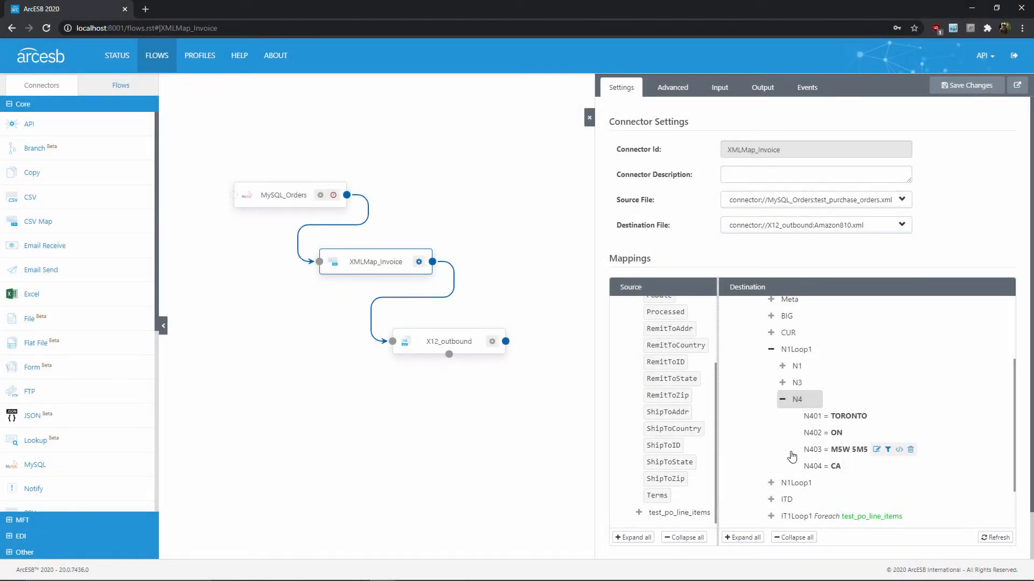
mouse_move(768, 443)
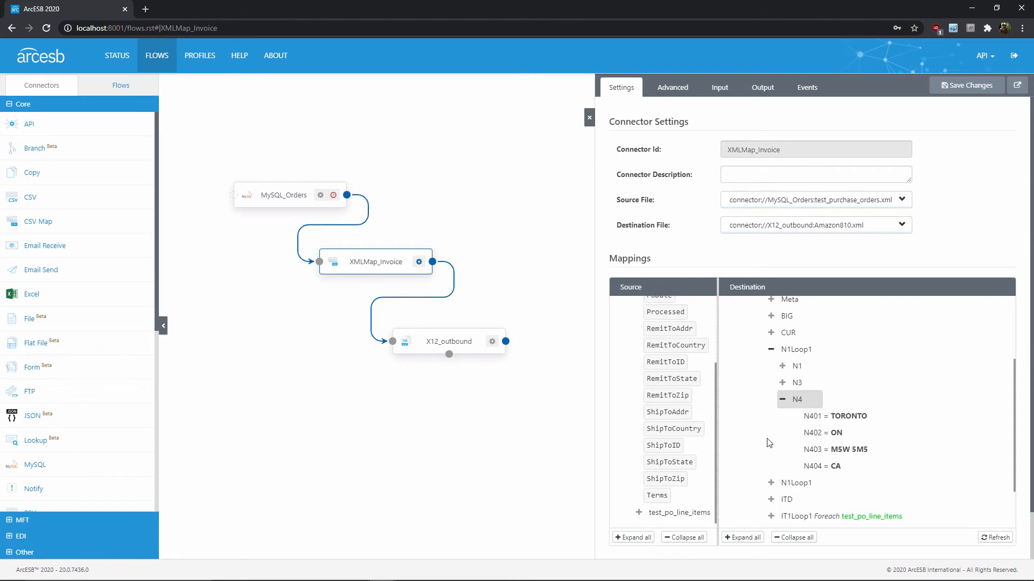
mouse_move(809, 467)
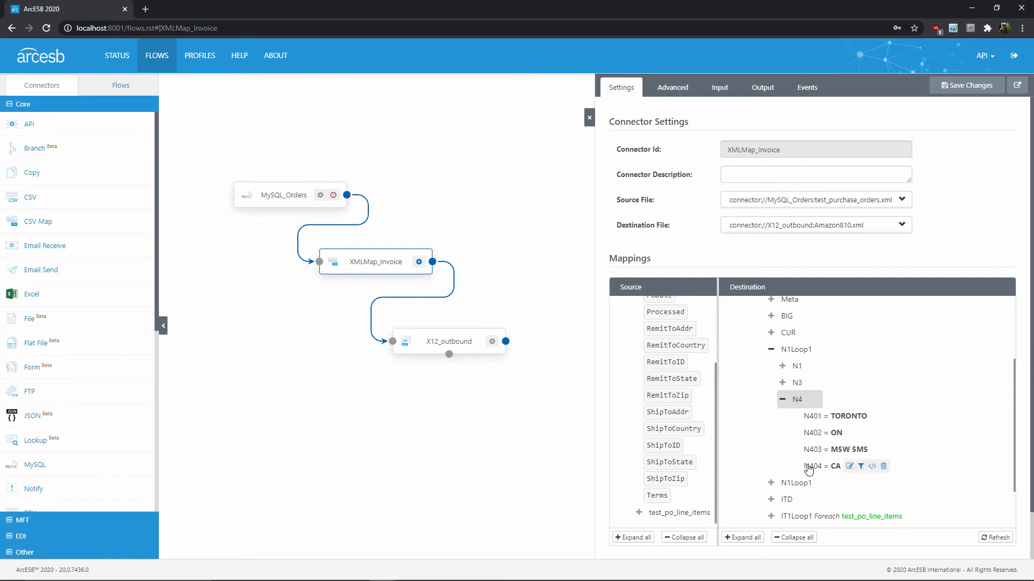
mouse_move(762, 448)
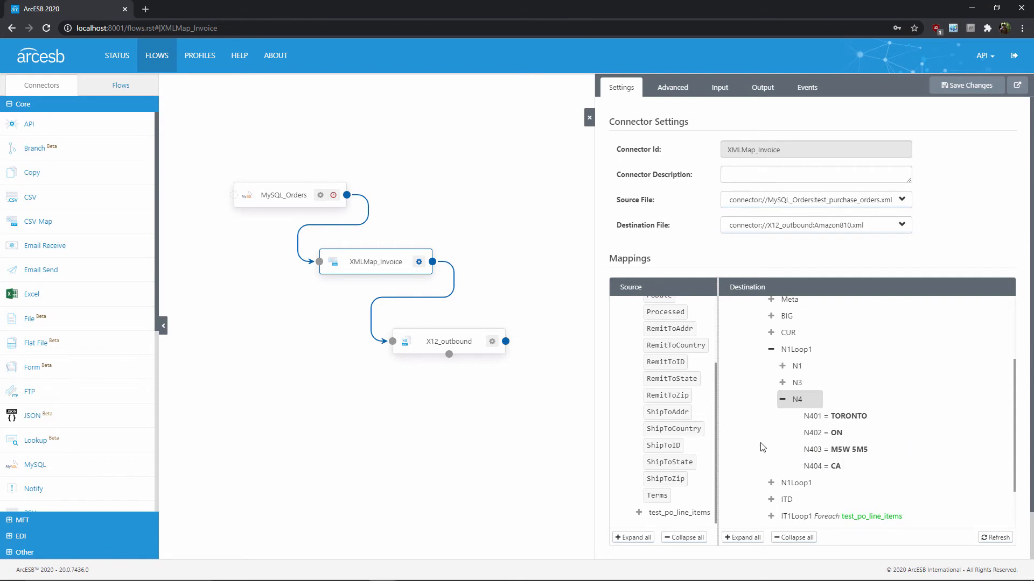
mouse_move(787, 468)
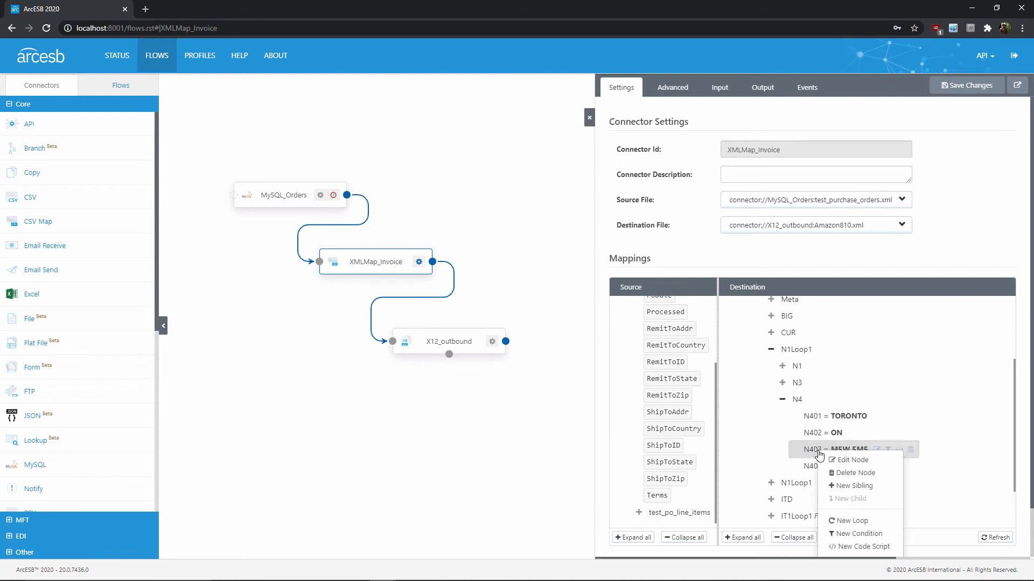
Create a new Condition node grouping N403 and N404 under N4.
click(859, 533)
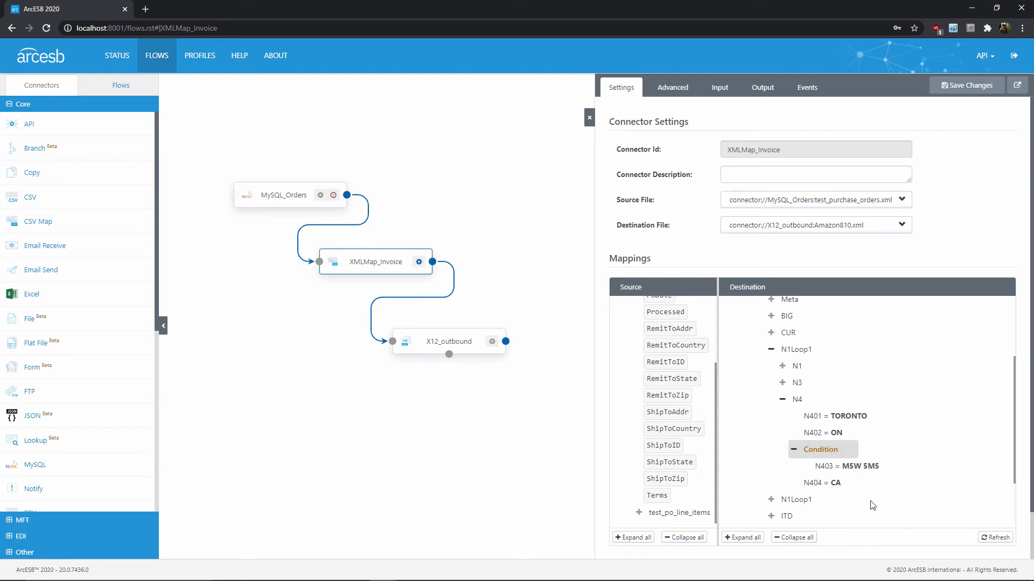
mouse_move(870, 504)
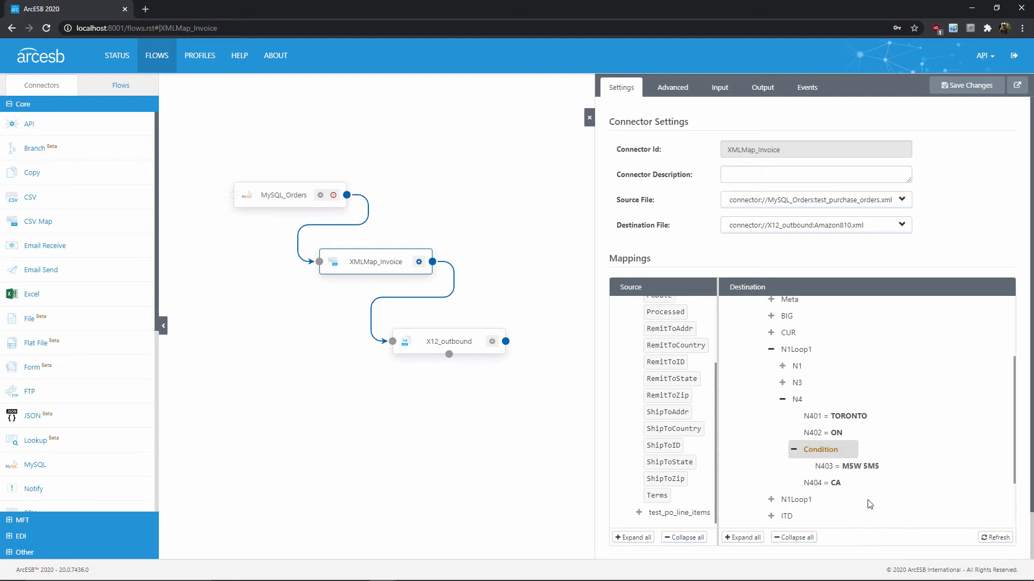
mouse_move(880, 512)
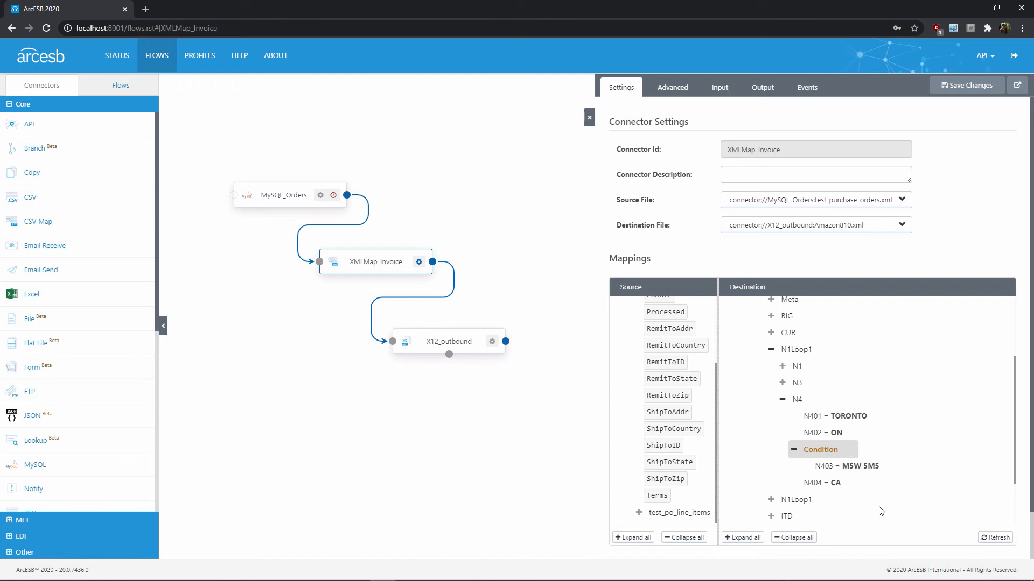
mouse_move(838, 482)
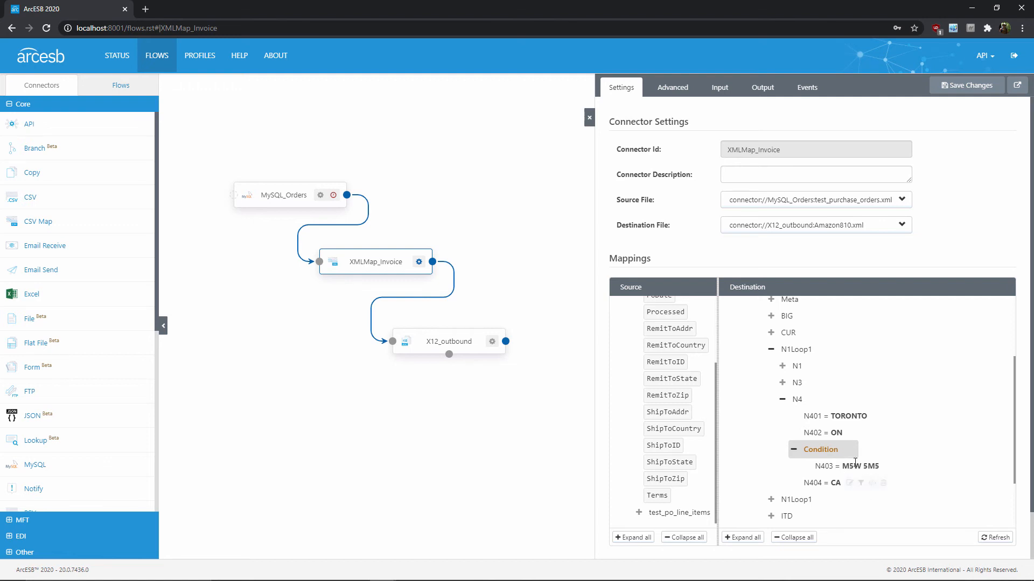
Give the Condition node the rule ShipToCountry equals CA and save it.
click(821, 449)
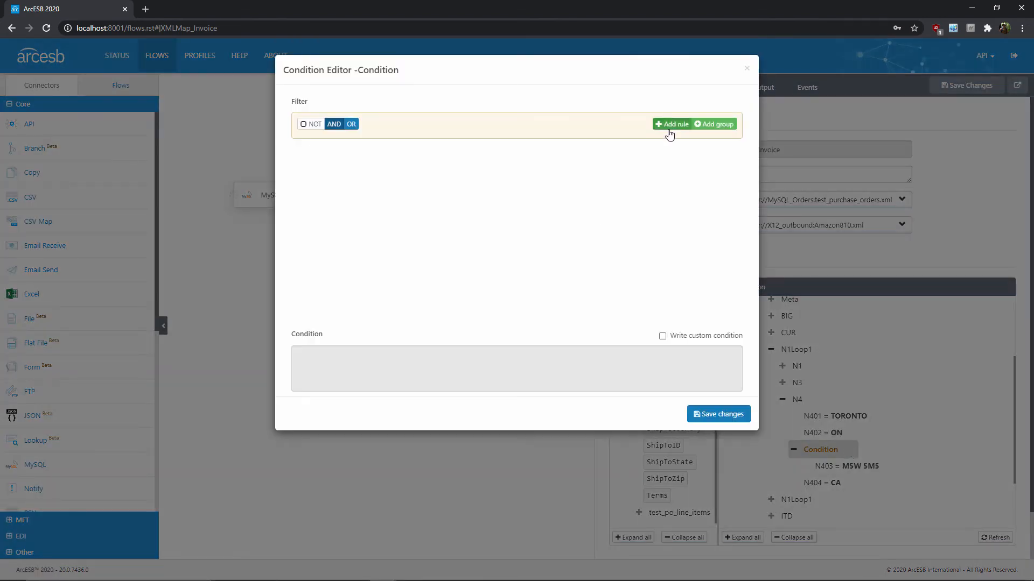
click(671, 124)
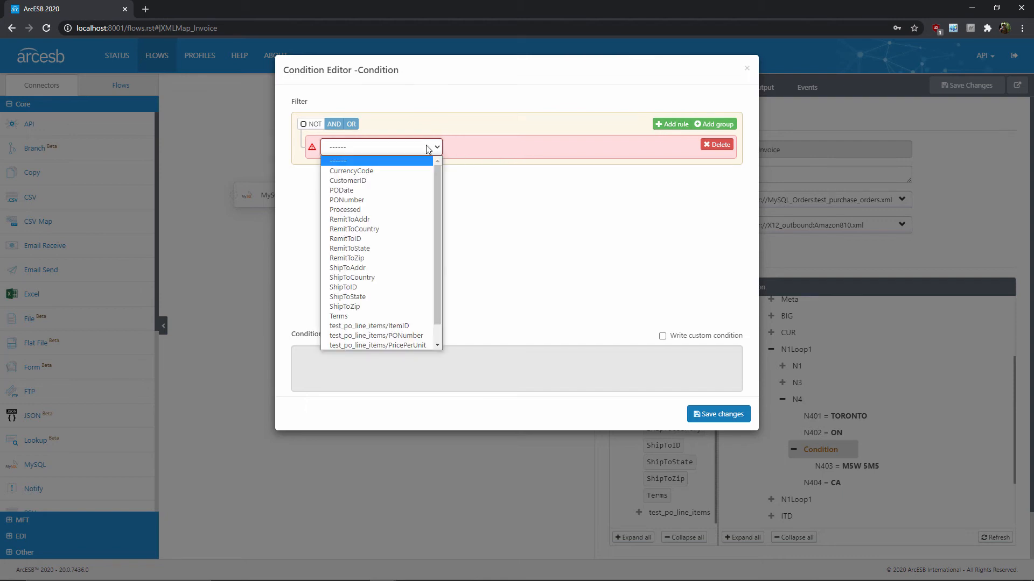
click(352, 277)
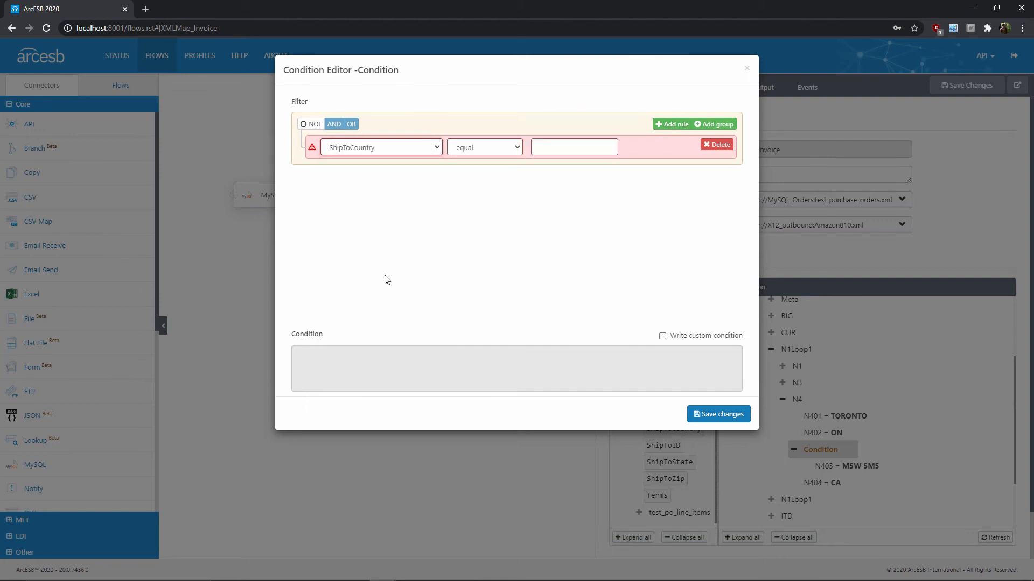
click(571, 147)
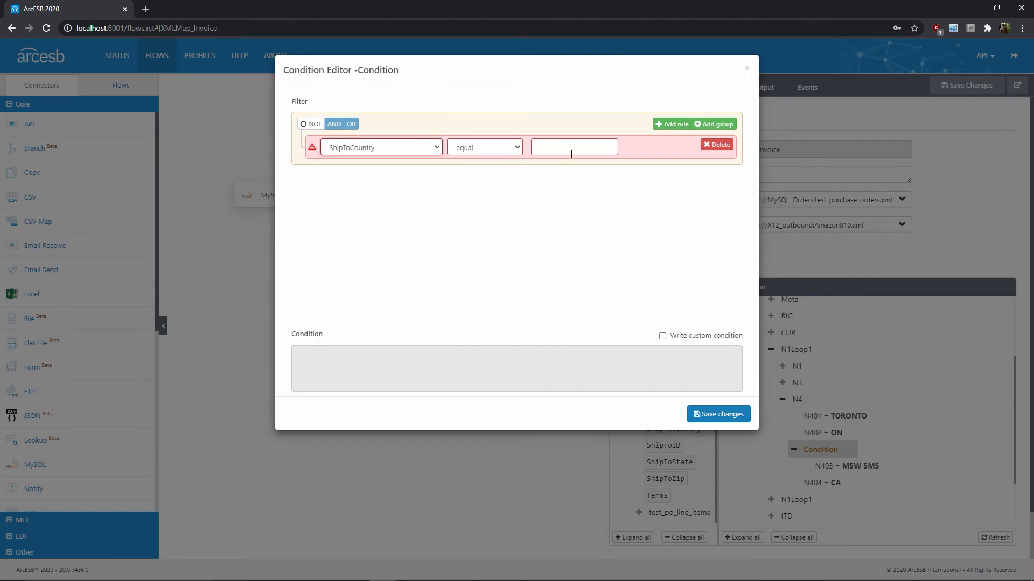
text(CA)
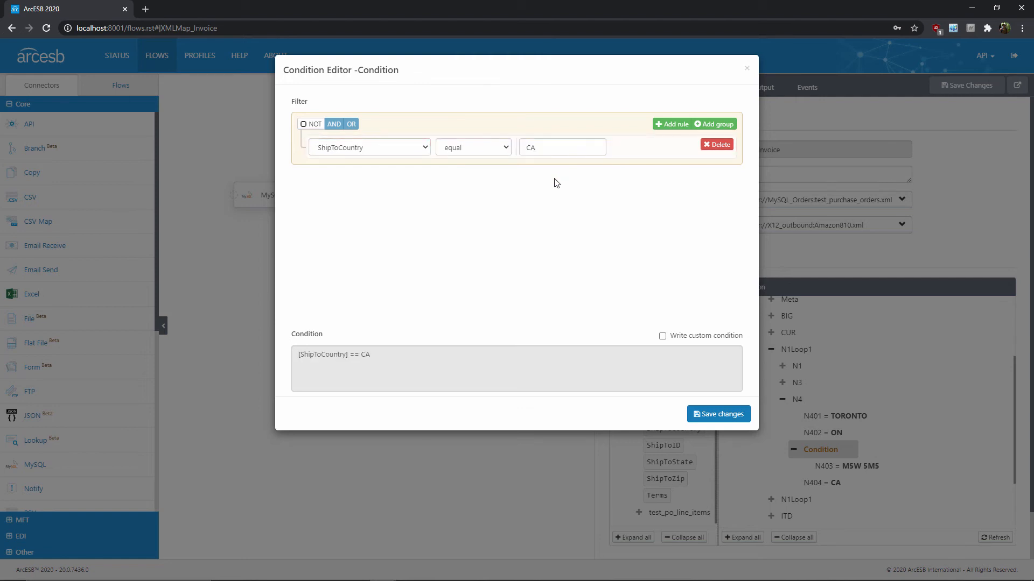
click(718, 413)
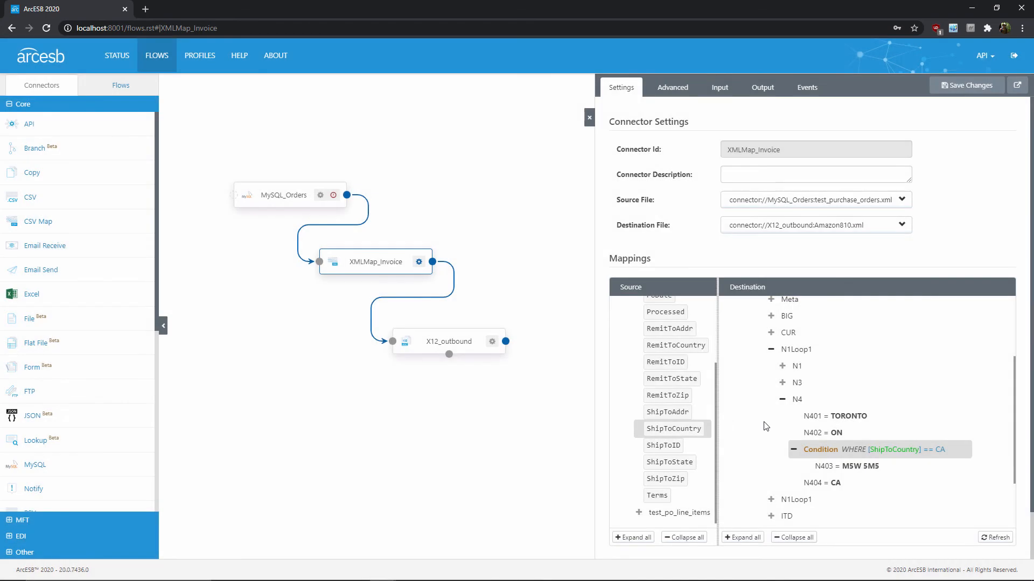
mouse_move(858, 483)
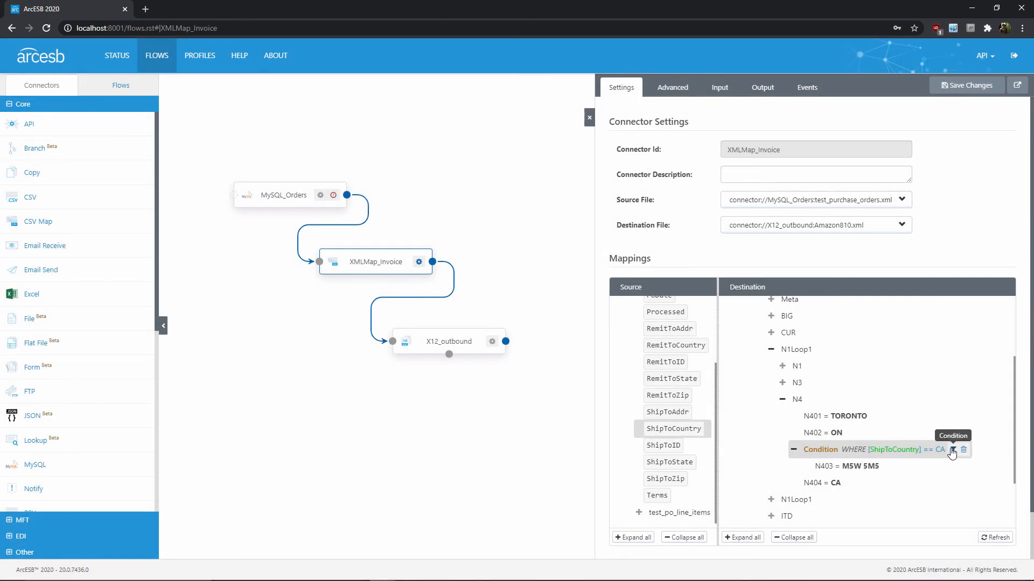
mouse_move(927, 509)
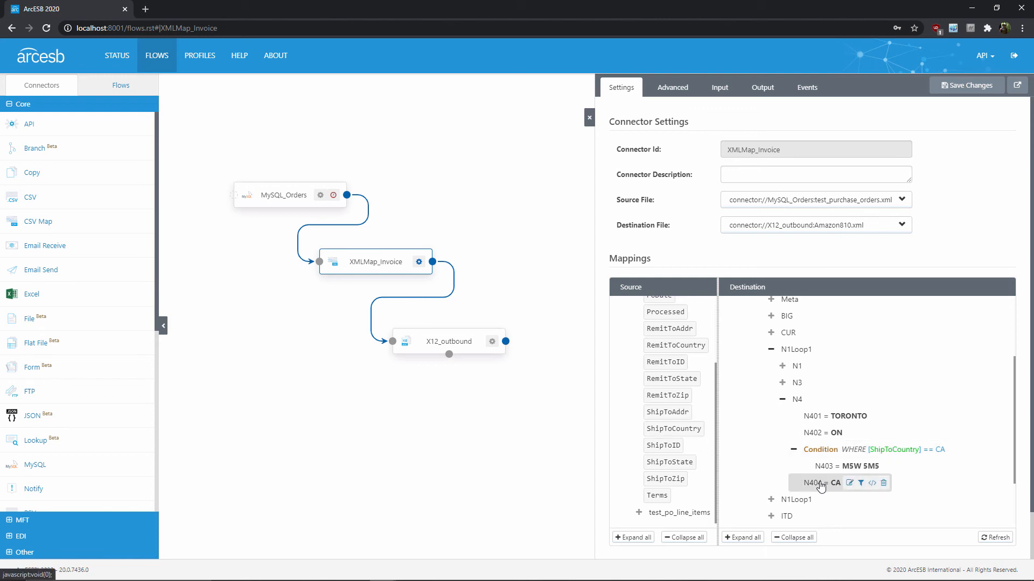
mouse_move(805, 454)
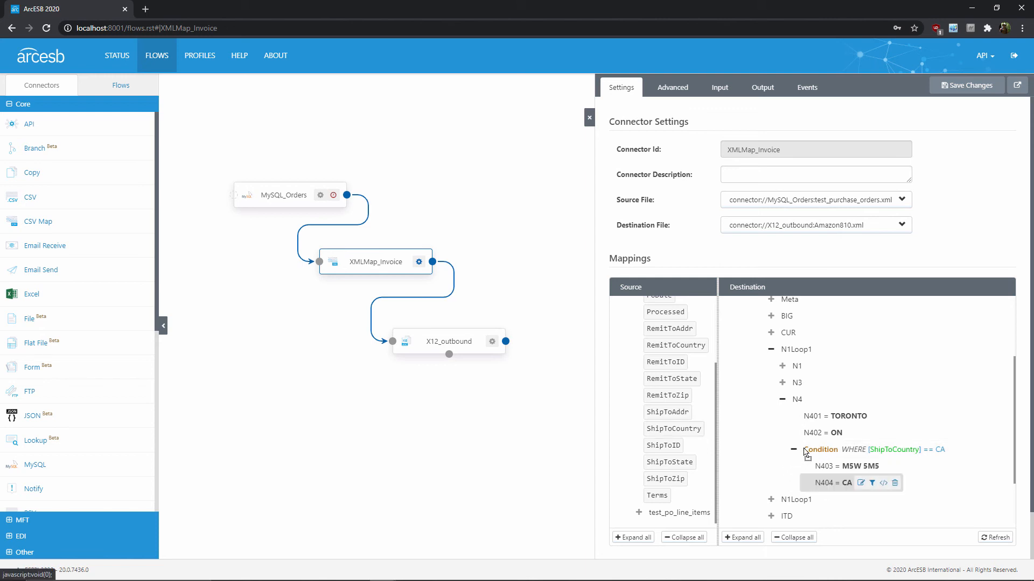
mouse_move(843, 517)
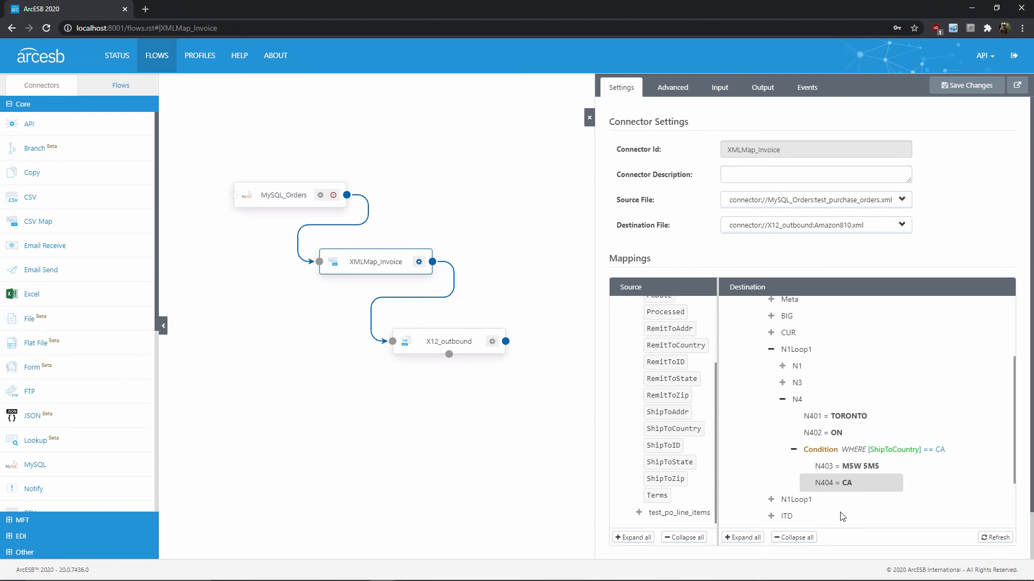